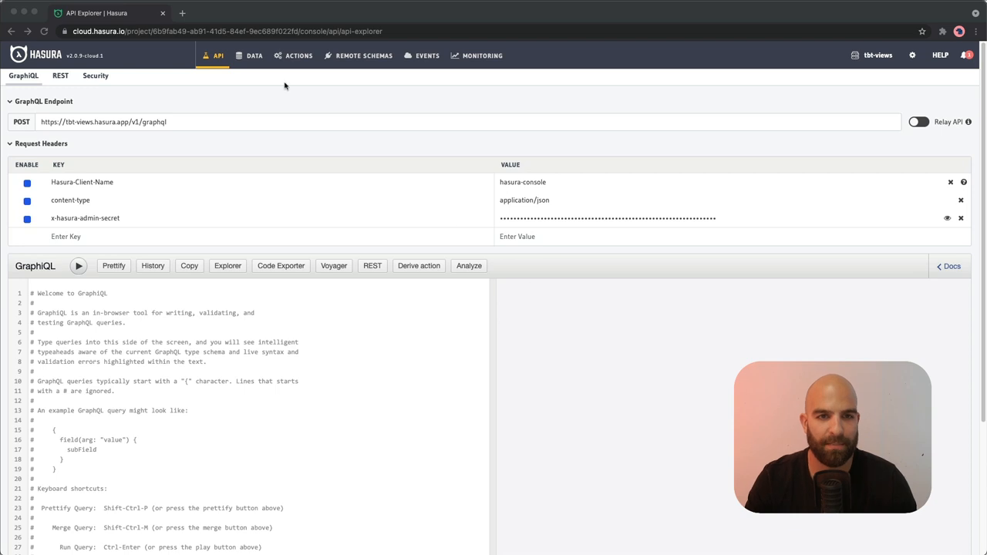
{"action": "mouse_move", "coordinate": [254, 56]}
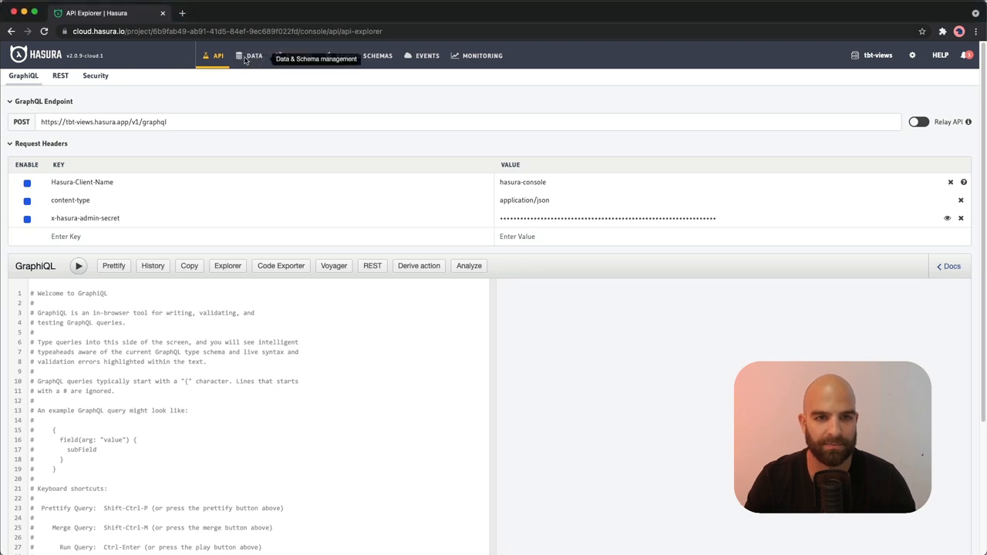
Open the public schema of the default database from the DATA tab.
{"action": "left_click", "coordinate": [253, 55]}
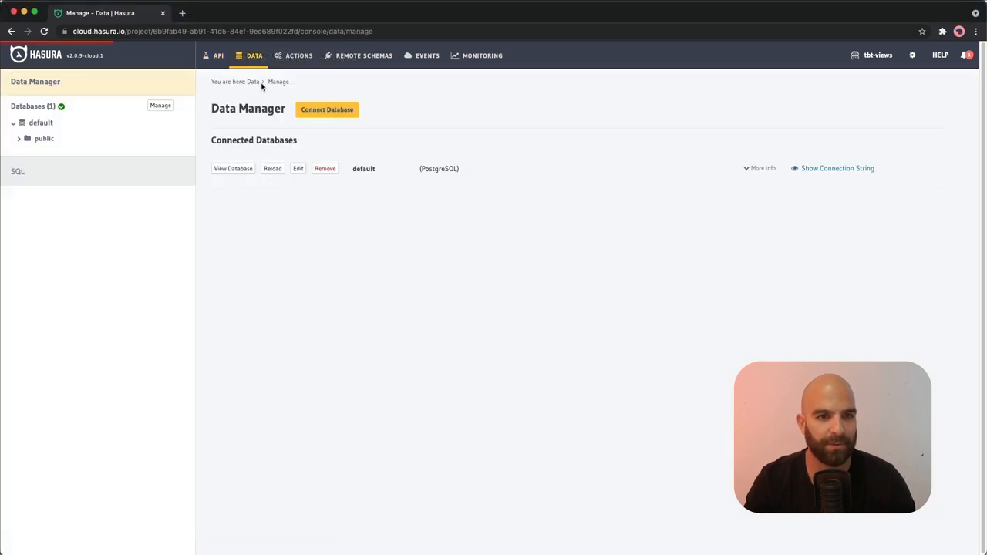
{"action": "left_click", "coordinate": [19, 138]}
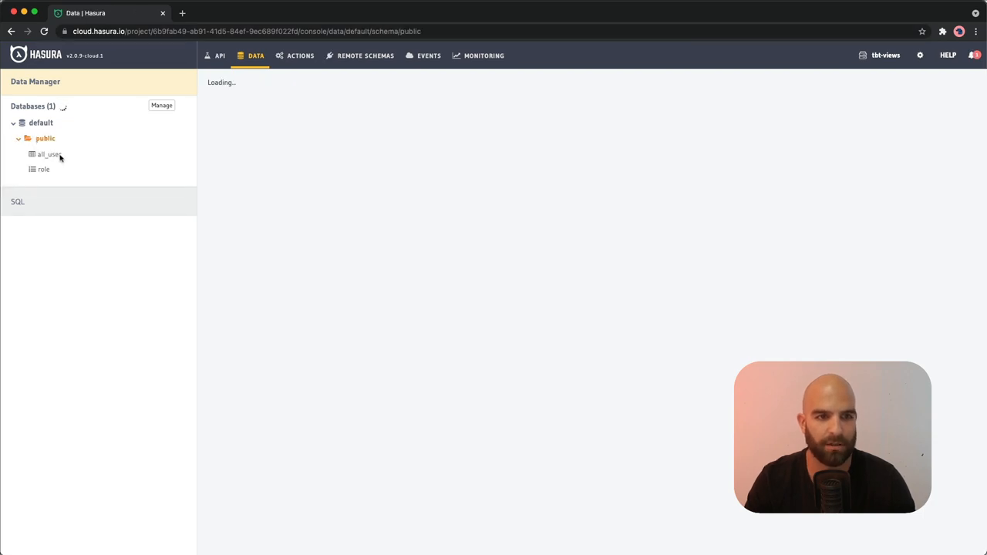
{"action": "left_click", "coordinate": [45, 138]}
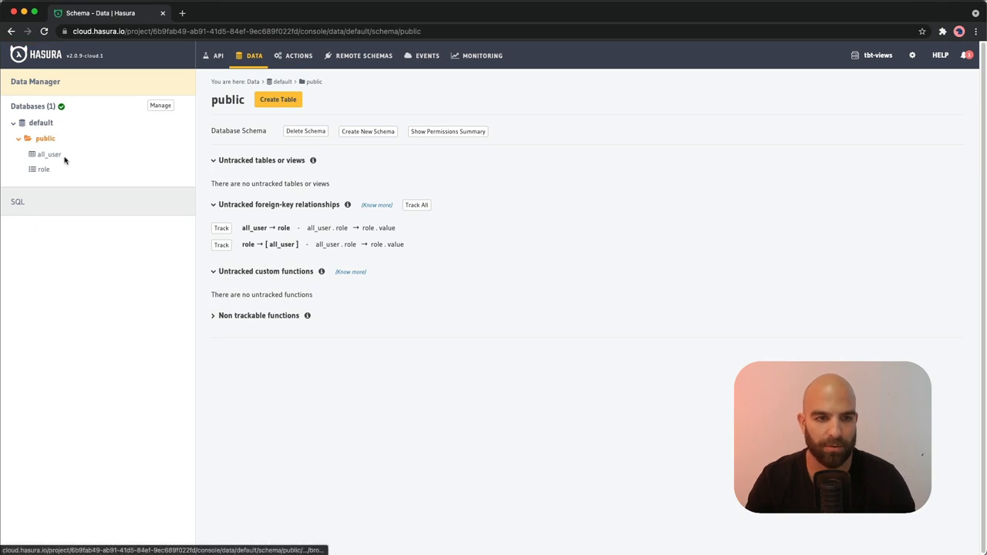
Browse the all_user table's rows showing names, timestamps, ids and roles.
{"action": "left_click", "coordinate": [49, 154]}
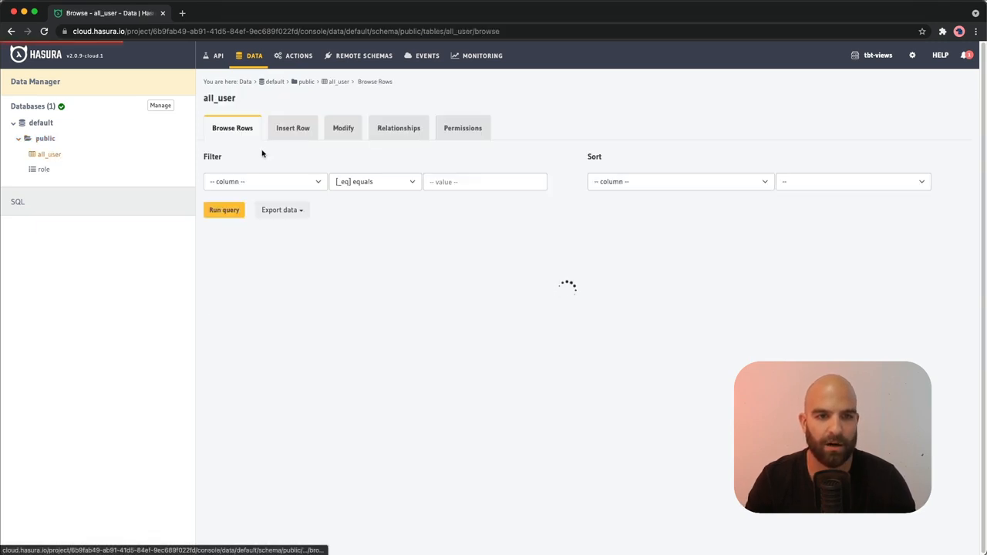
{"action": "left_click", "coordinate": [223, 210]}
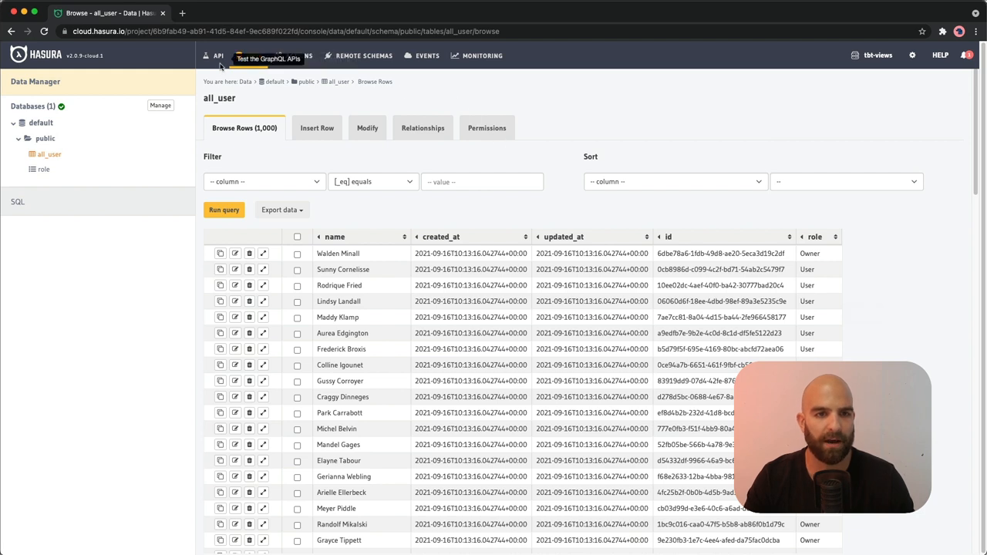
Switch to the API tab and back to DATA to reach the SQL editor.
{"action": "left_click", "coordinate": [219, 55]}
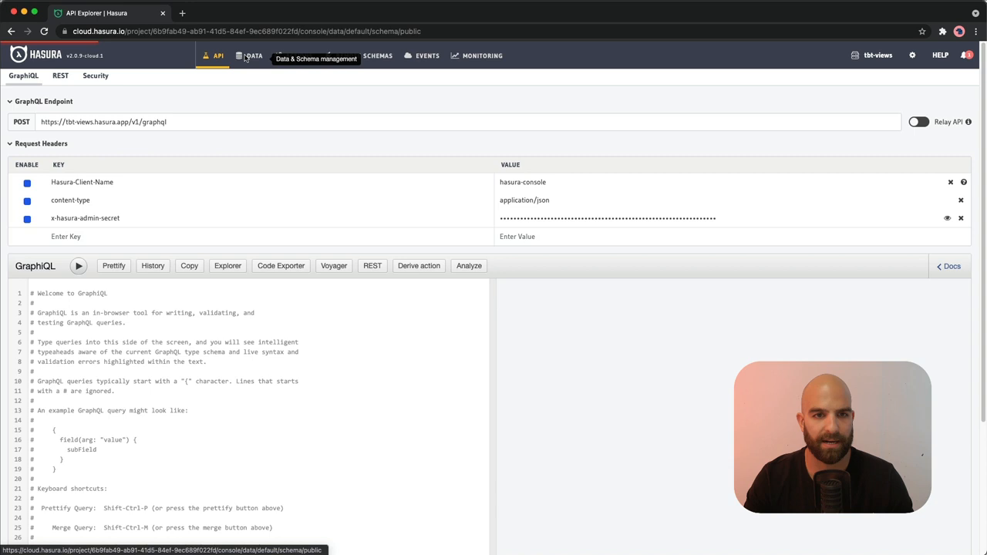
{"action": "left_click", "coordinate": [254, 56]}
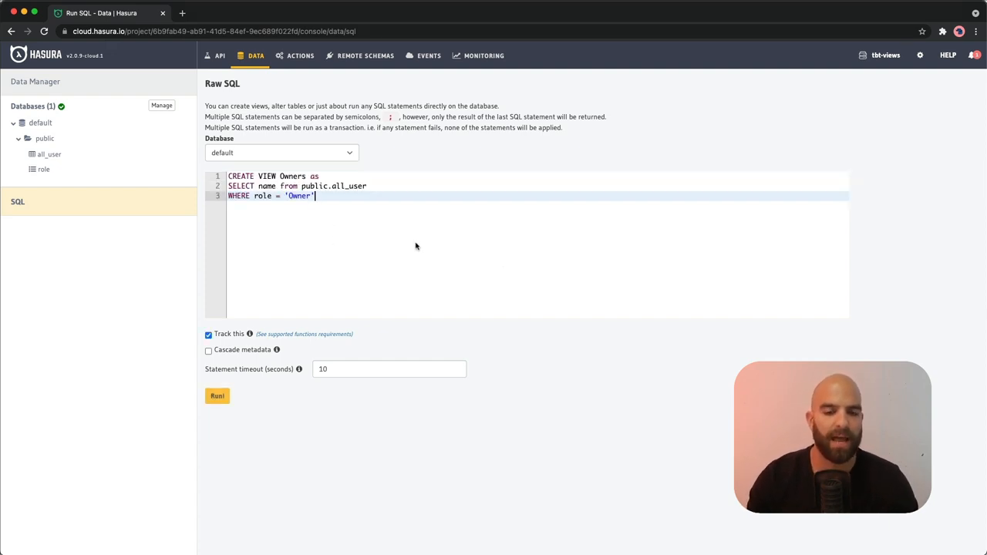
{"action": "mouse_move", "coordinate": [244, 182]}
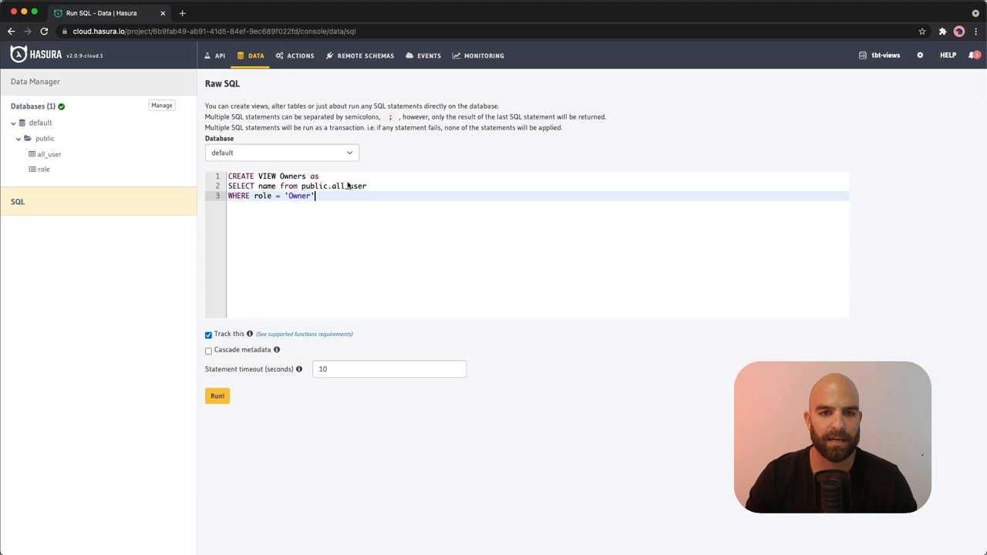
{"action": "mouse_move", "coordinate": [291, 186]}
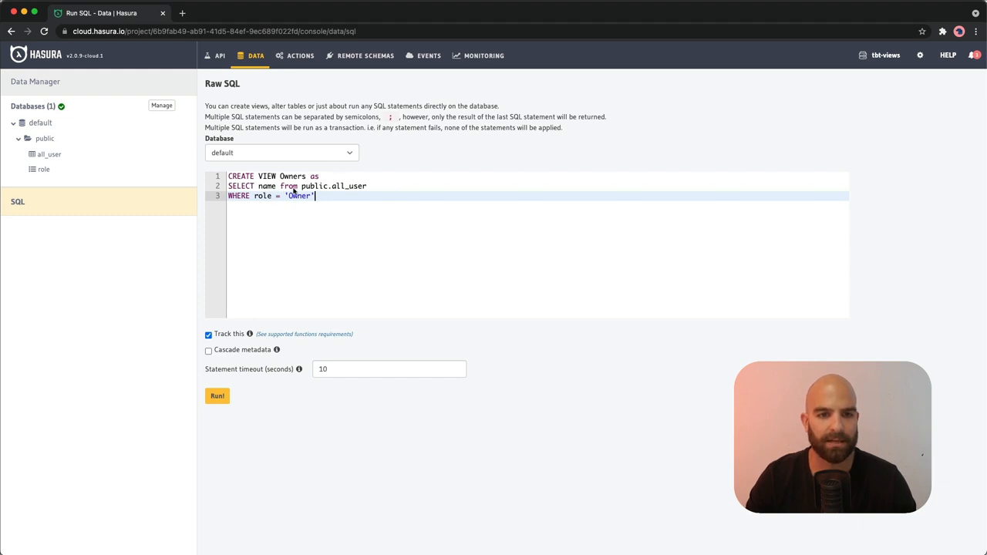
{"action": "mouse_move", "coordinate": [338, 195]}
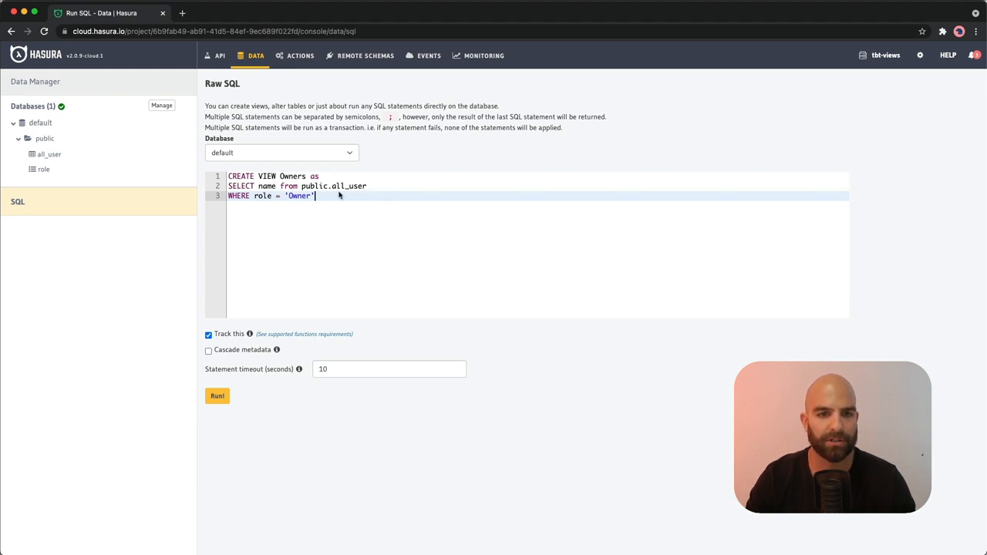
{"action": "mouse_move", "coordinate": [323, 198]}
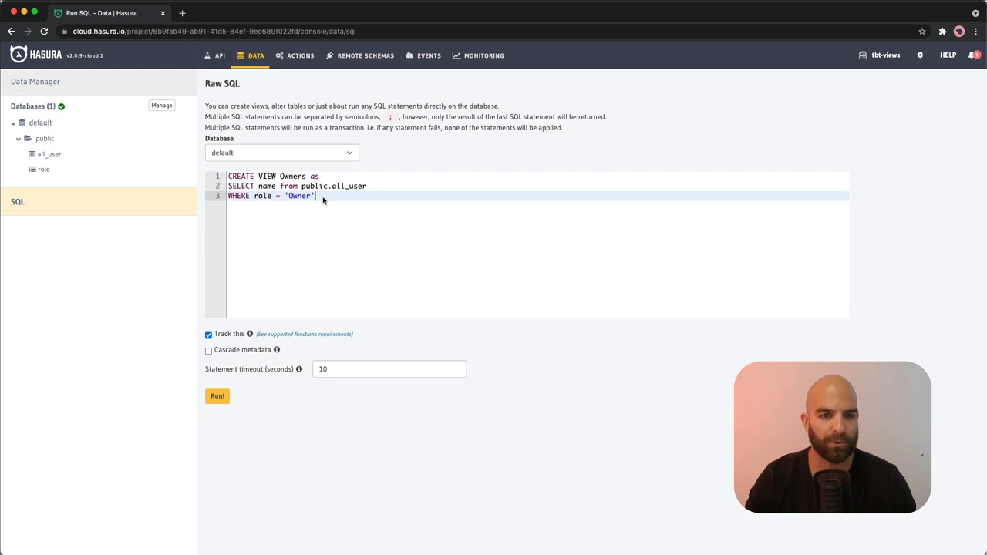
{"action": "mouse_move", "coordinate": [256, 288]}
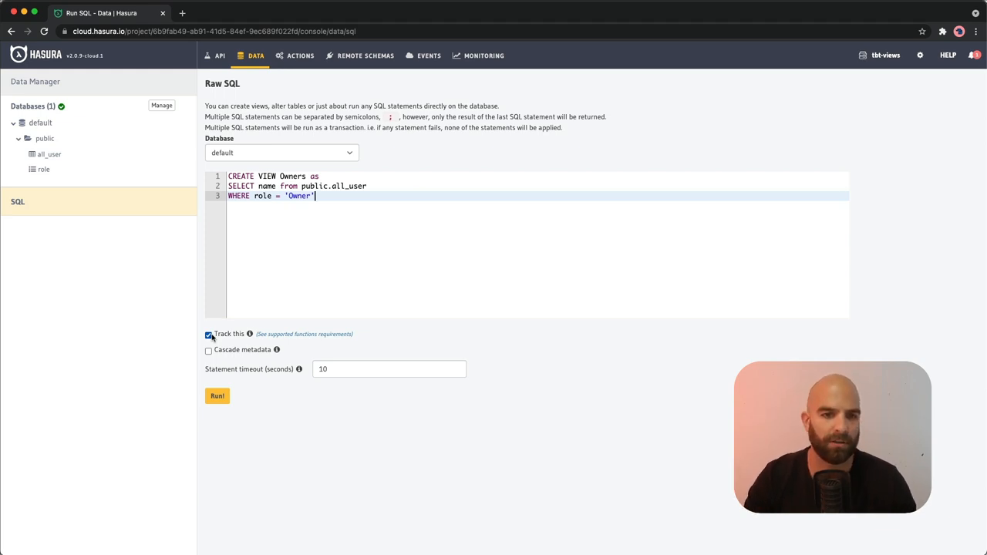
Run the CREATE VIEW Owners SQL with tracking, then go to the GraphiQL explorer.
{"action": "left_click", "coordinate": [217, 396]}
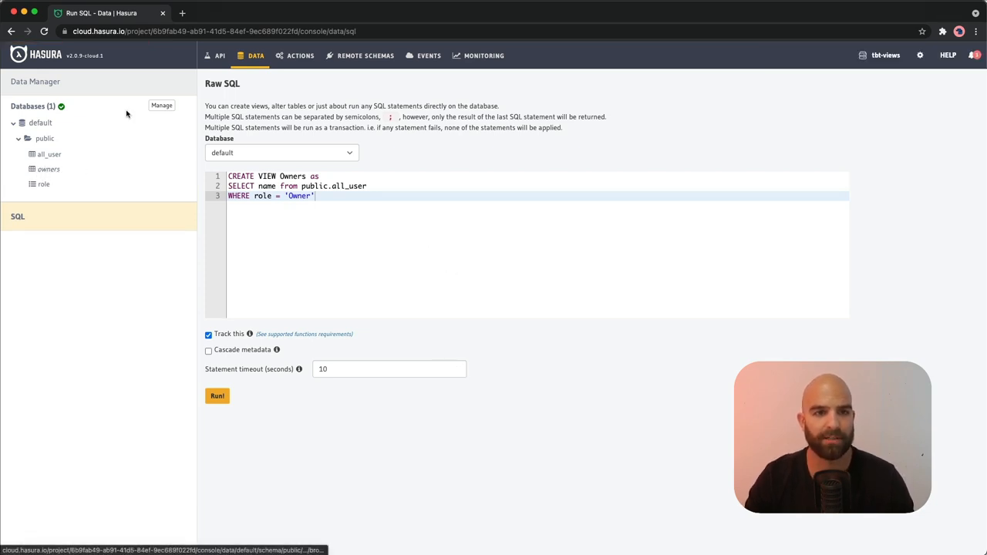
{"action": "left_click", "coordinate": [219, 55]}
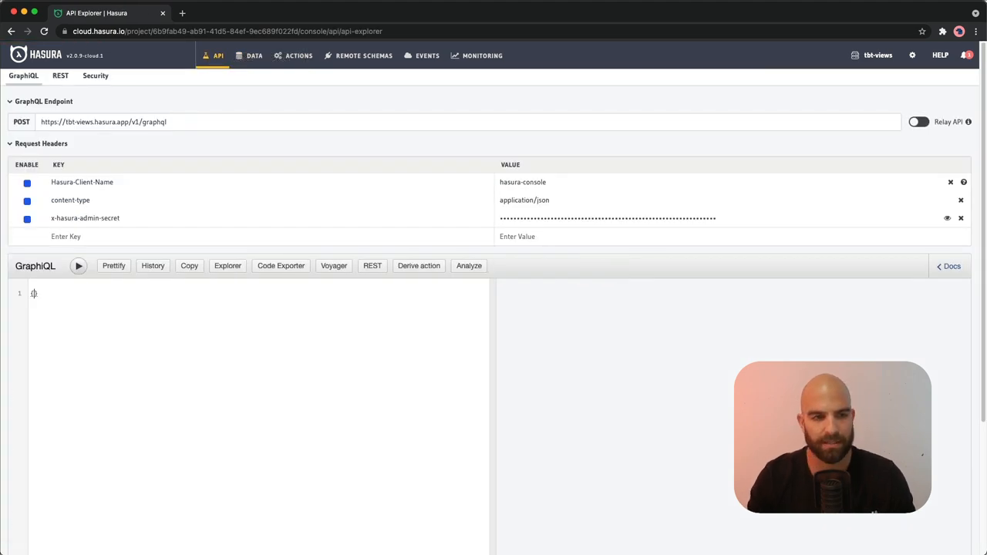
Enter and run the { owners { name } } query to list owner names.
{"action": "type", "text": "owners"}
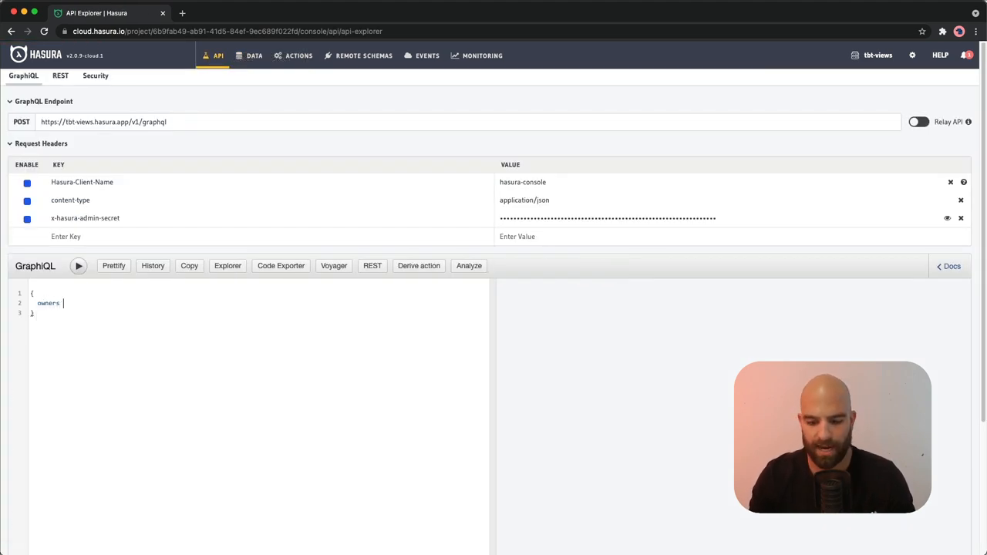
{"action": "type", "text": "{}"}
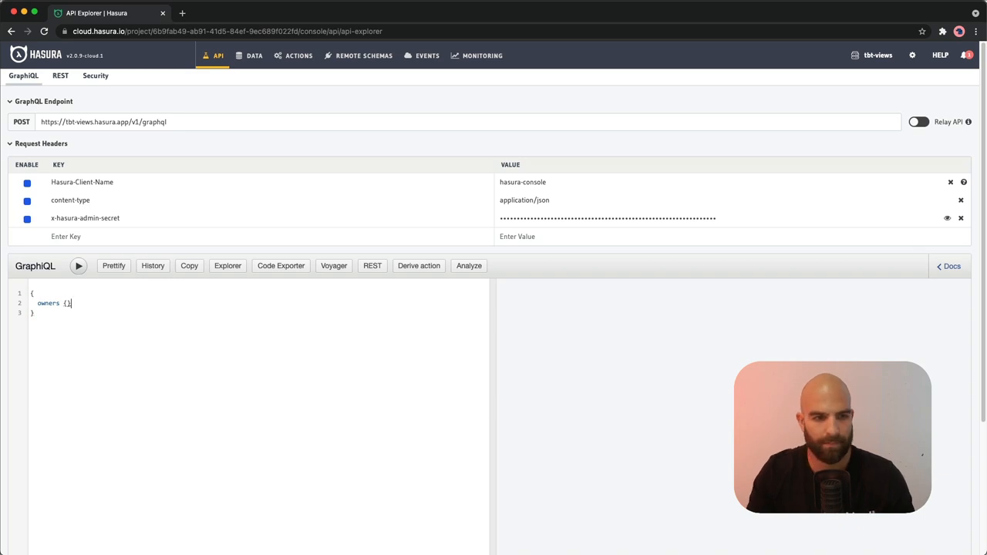
{"action": "type", "text": "ma,e"}
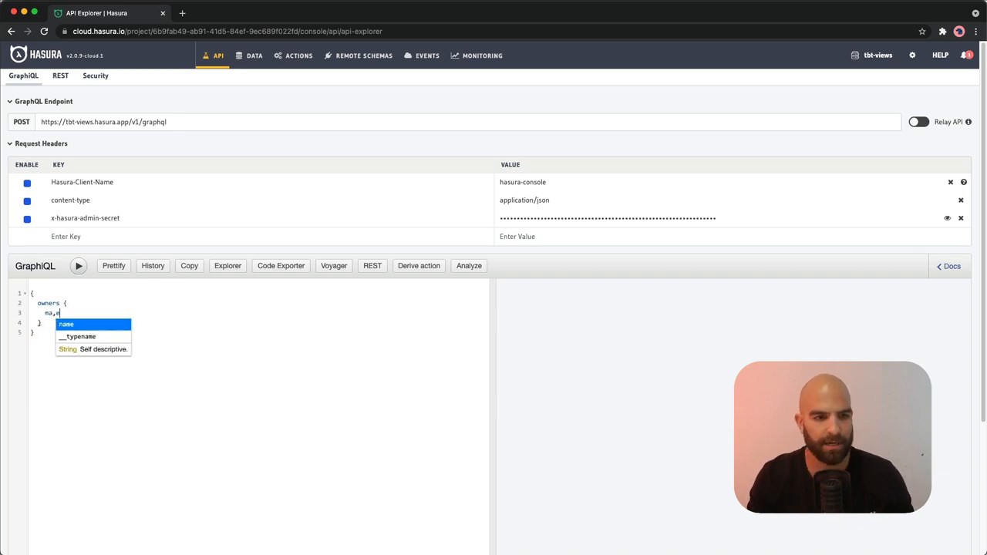
{"action": "type", "text": "na"}
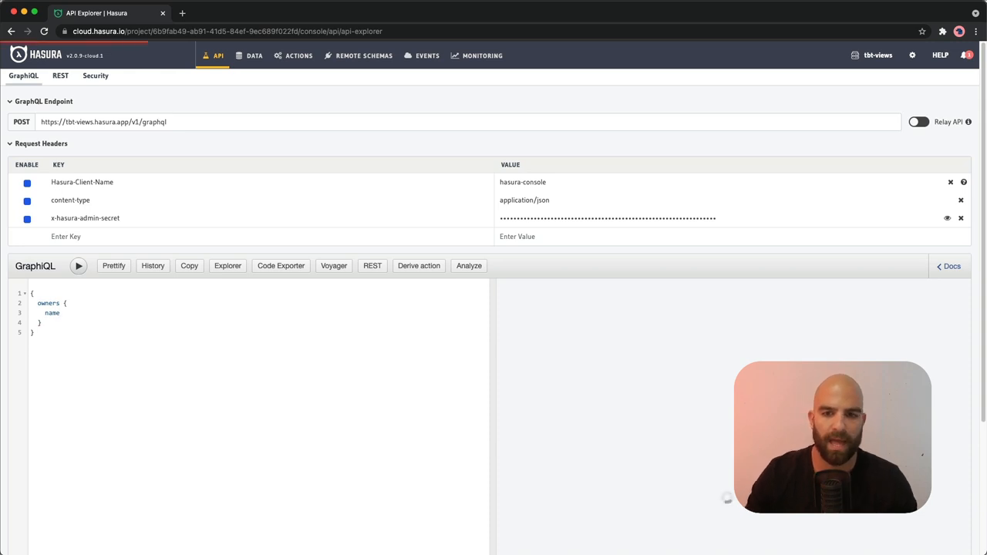
{"action": "left_click", "coordinate": [78, 265]}
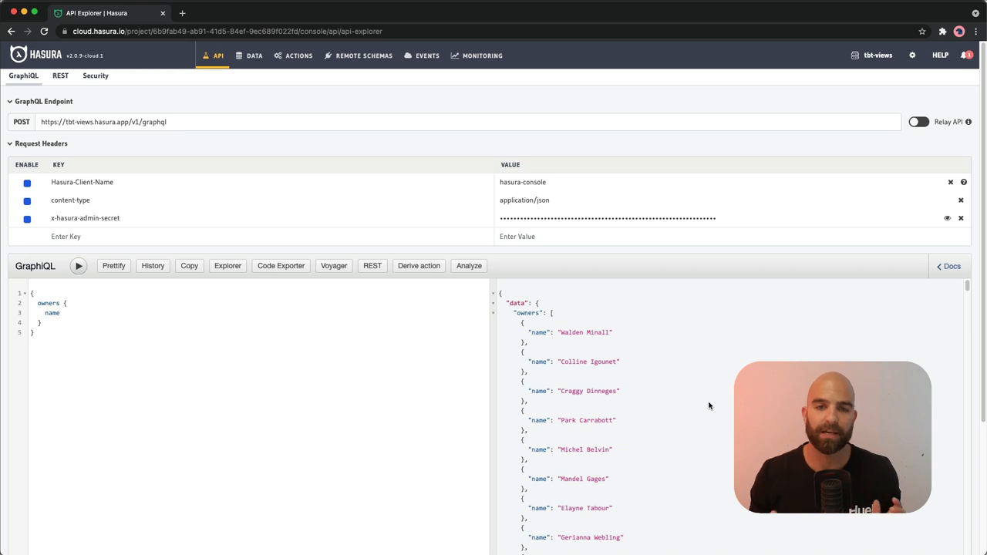
{"action": "left_click", "coordinate": [78, 266]}
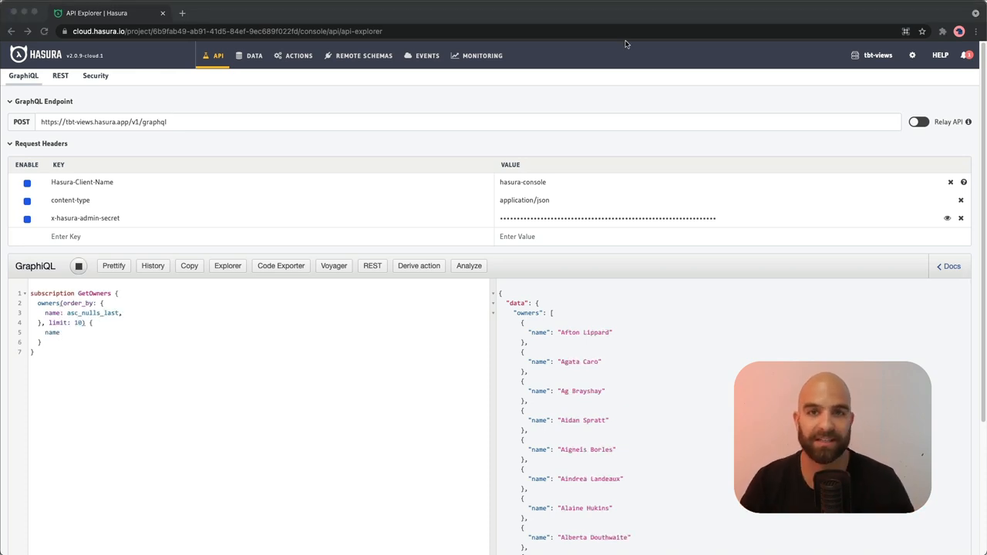